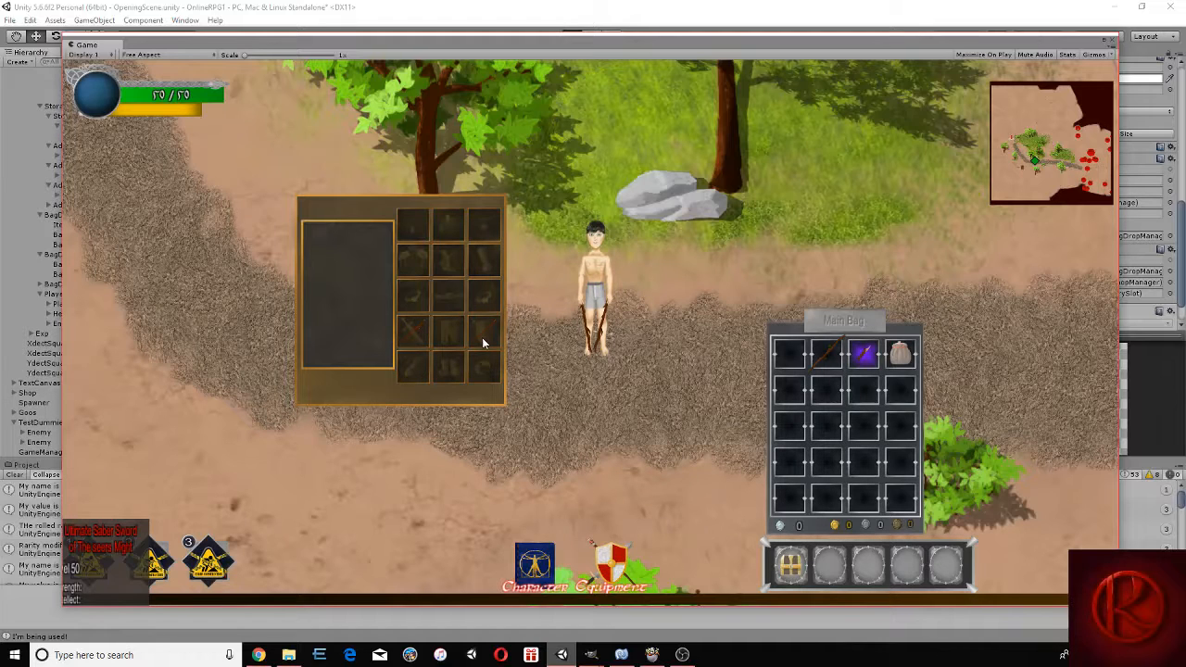
mouse_move(504, 343)
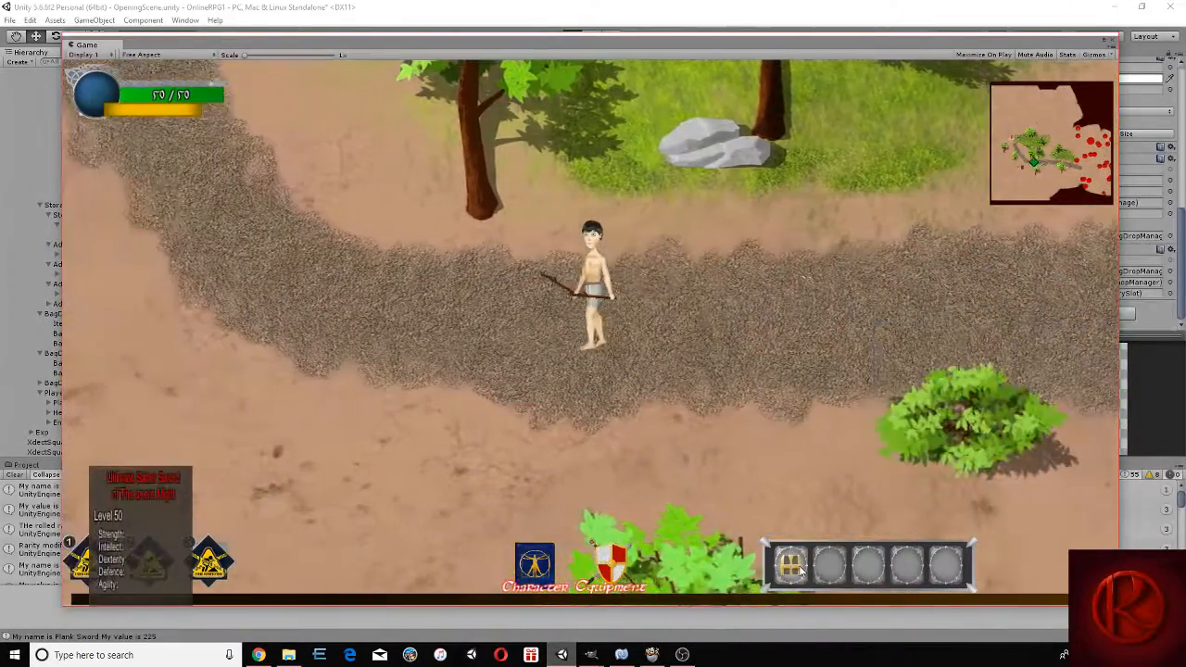
Move the sword from the bag into the equipment weapon slot
click(790, 564)
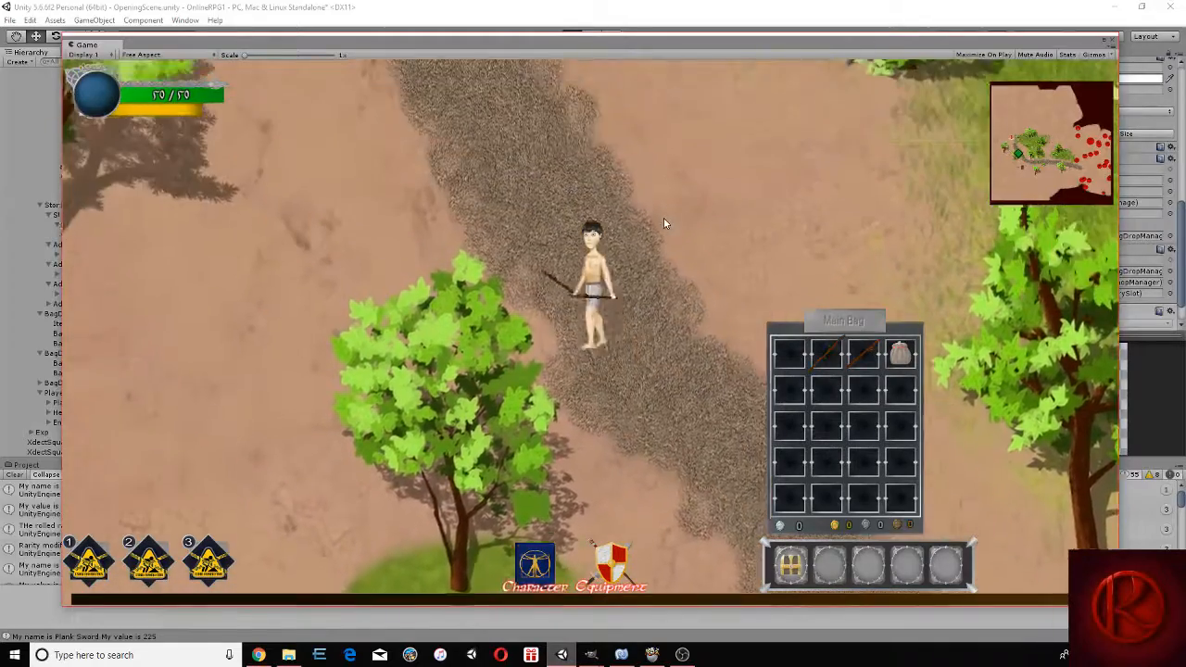